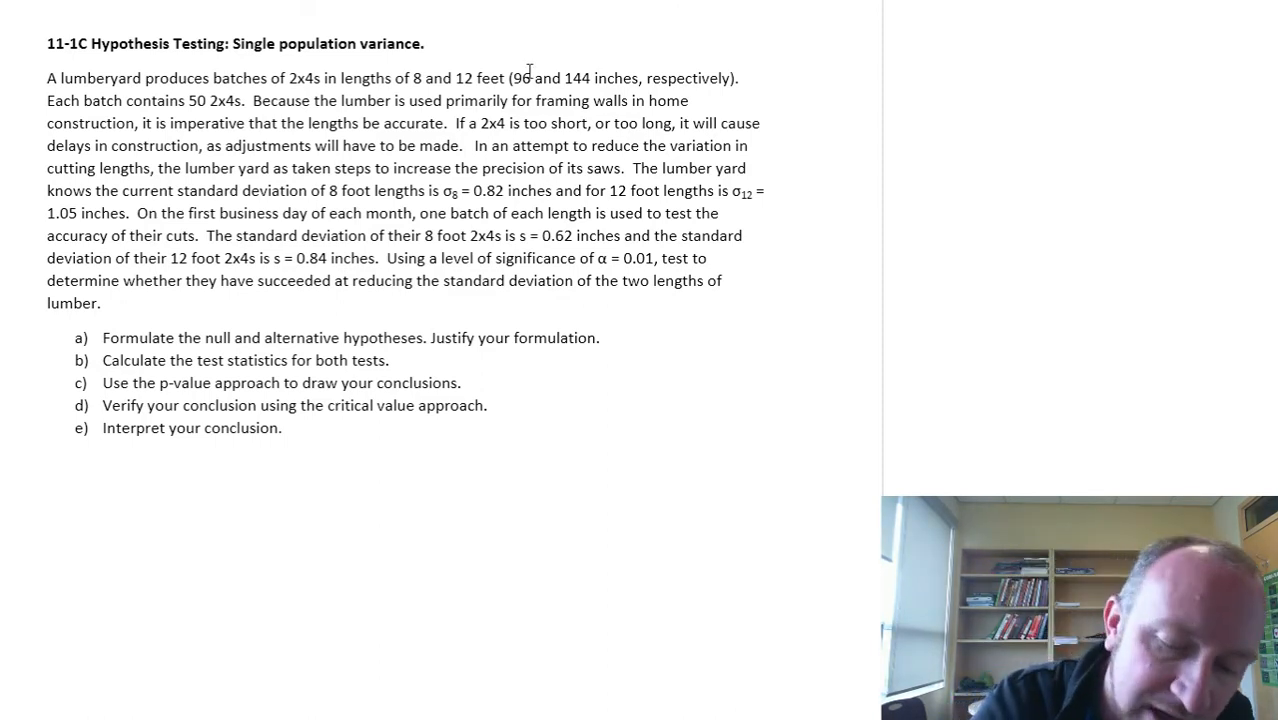
# Circle the batch size 50 in the lumberyard problem text with the pen.
pyautogui.moveTo(185, 90); pyautogui.dragTo(215, 108)
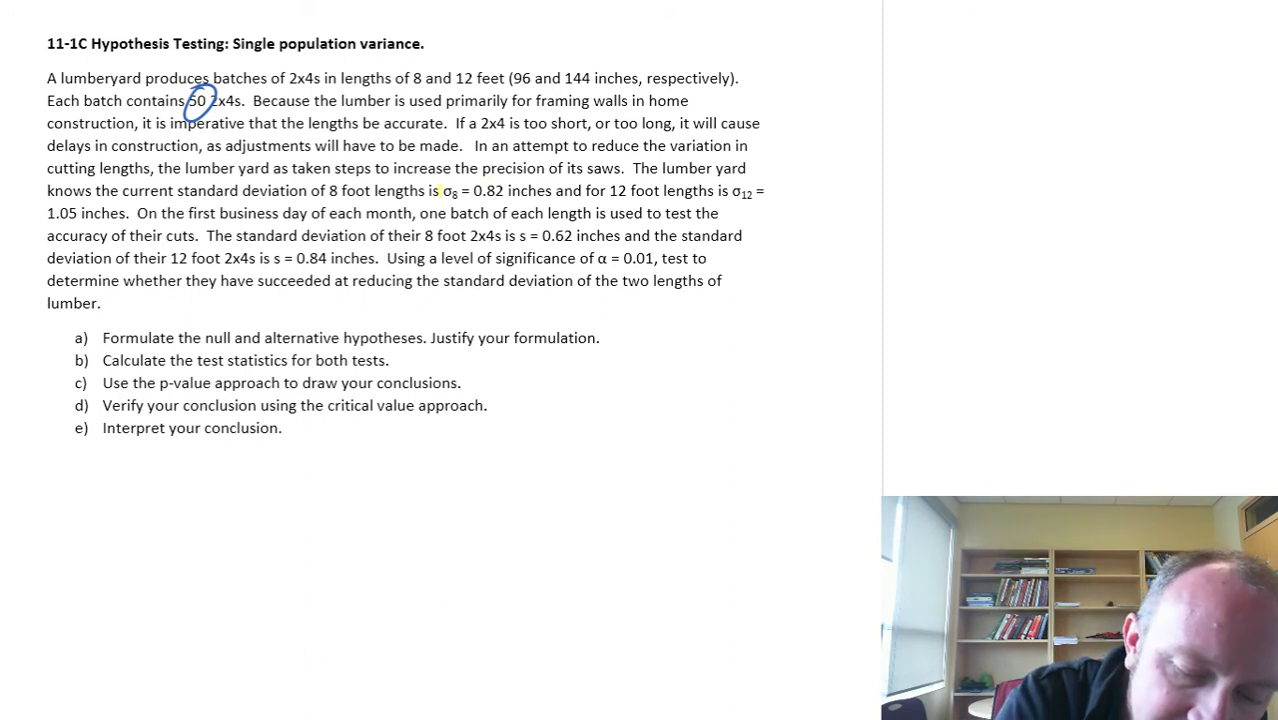
# Highlight the 8-foot deviation 0.82 and cross out the 12-foot deviation 0.84.
pyautogui.moveTo(437, 191); pyautogui.dragTo(513, 191)
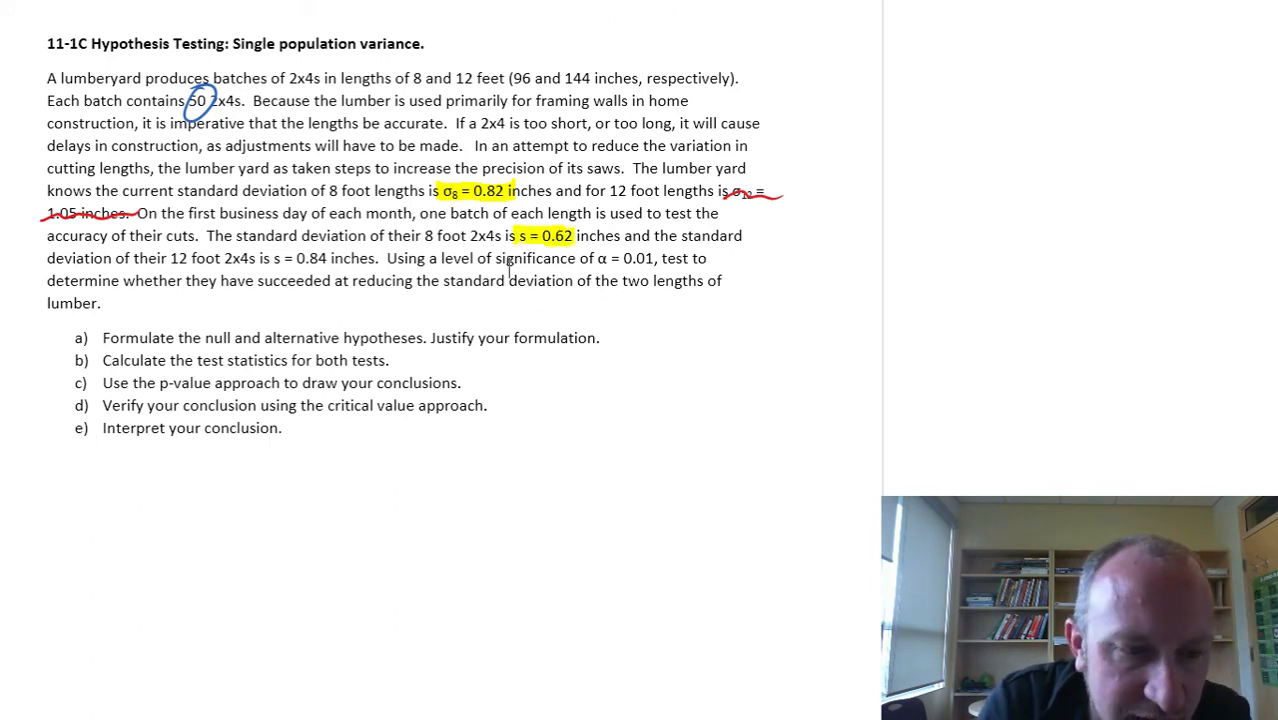
pyautogui.moveTo(290, 258); pyautogui.dragTo(355, 258)
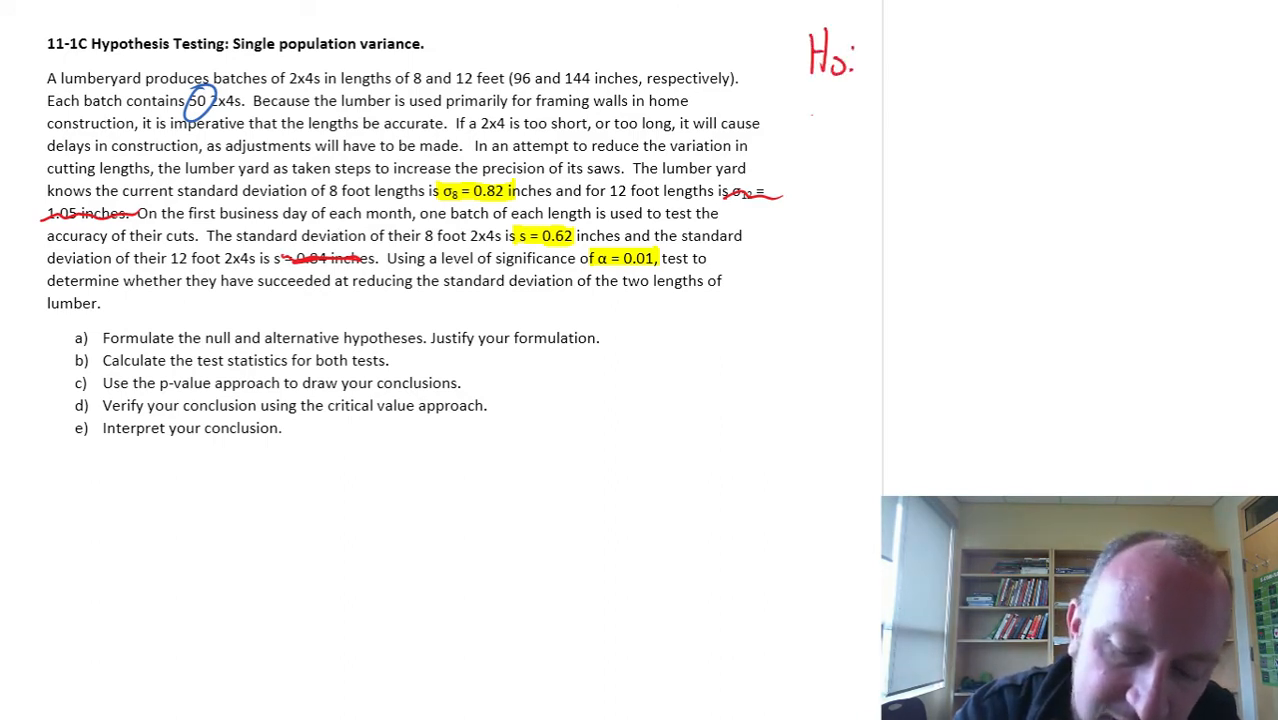
# Write the Ha: σ² < hypothesis and the '8ft length' heading.
pyautogui.write('Ha:σ²')
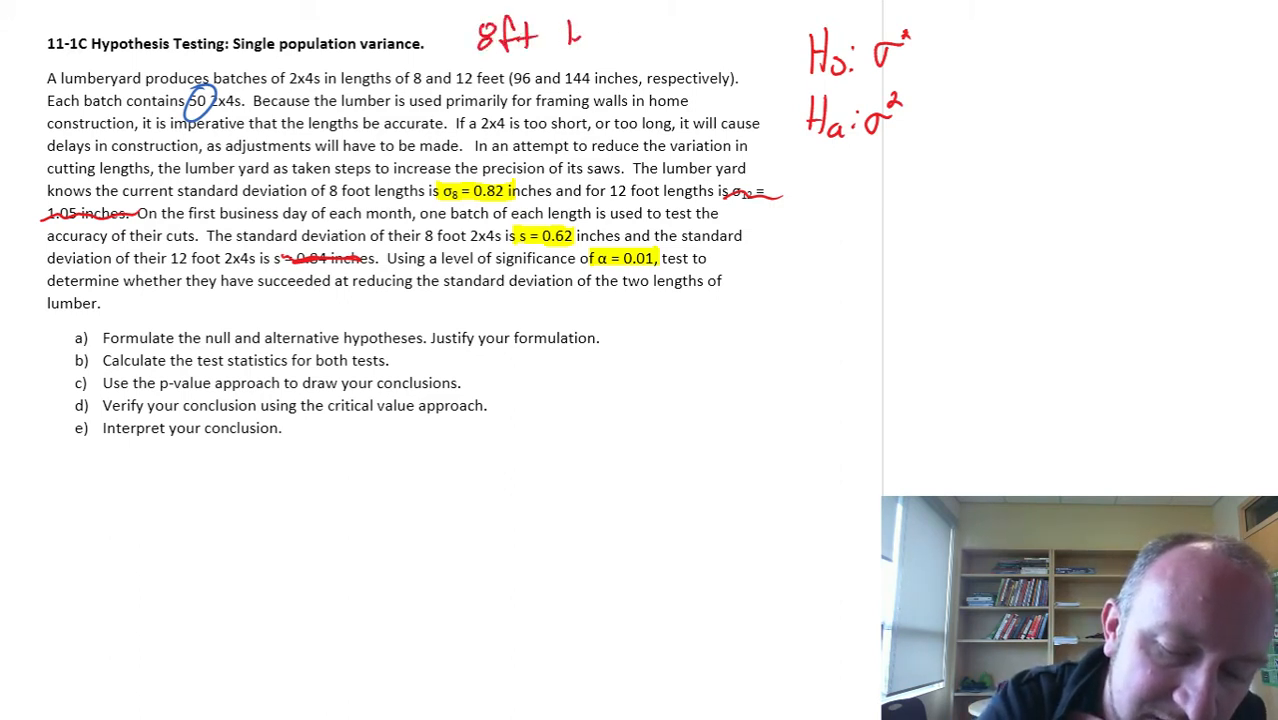
pyautogui.write('length')
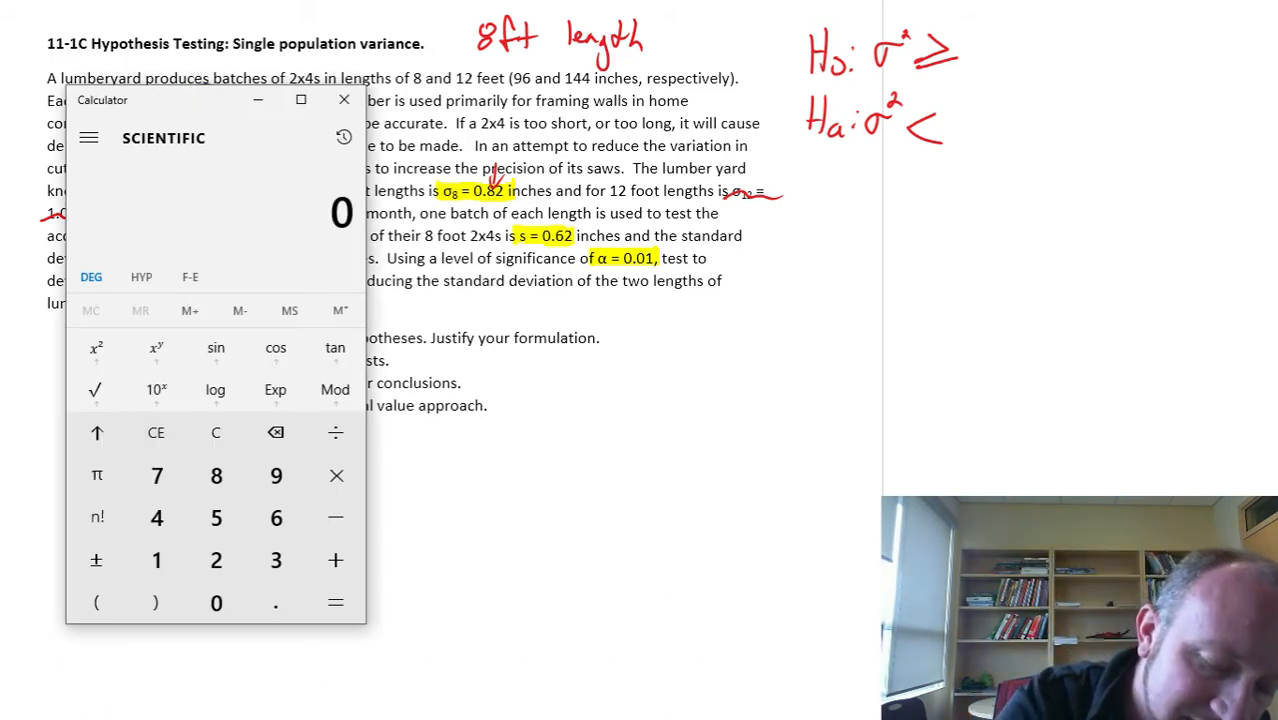
# Square 0.82 in Scientific Calculator to get 0.6724.
pyautogui.click(215, 560)
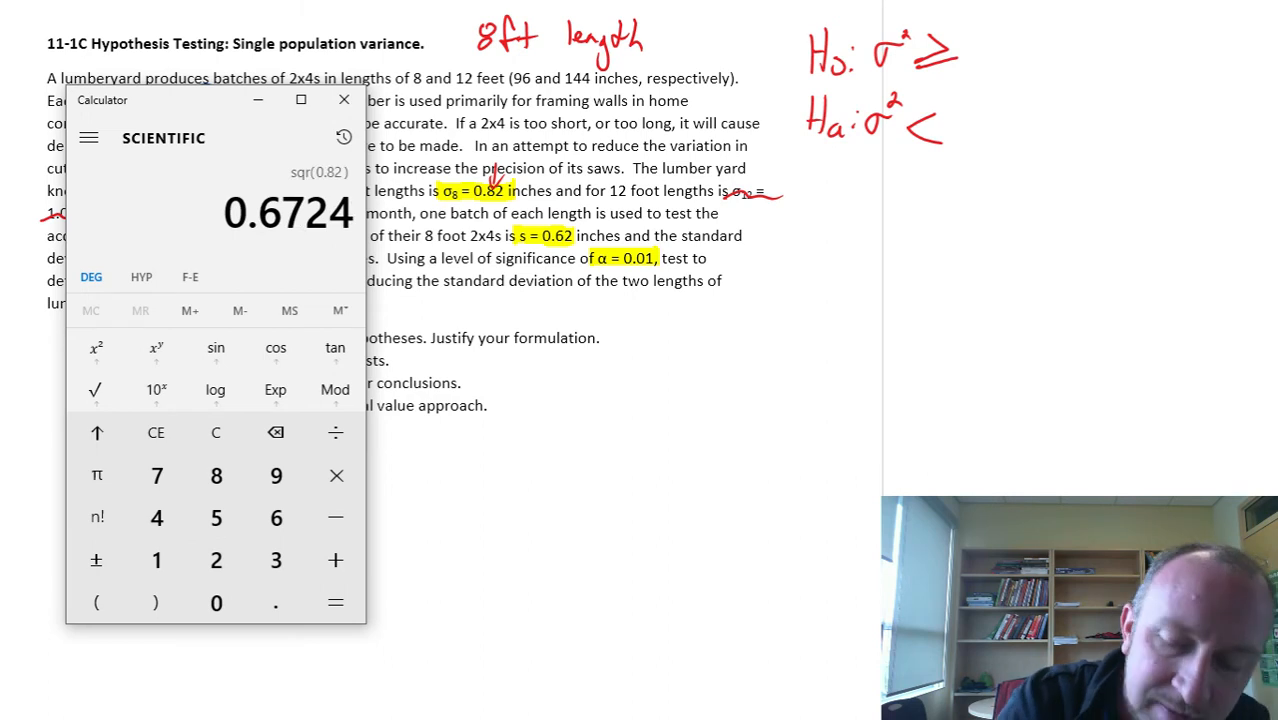
pyautogui.click(344, 99)
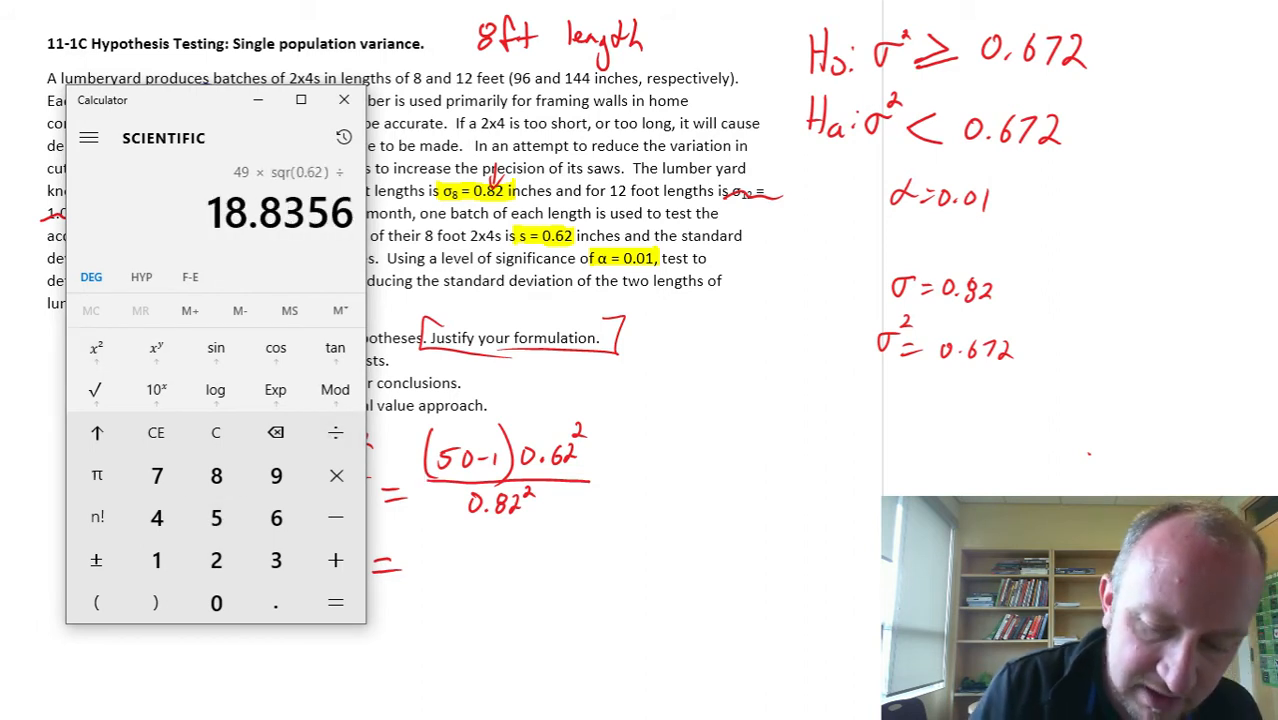
# Compute the test statistic 49 × 0.62² ÷ 0.82² in Calculator.
pyautogui.click(275, 560)
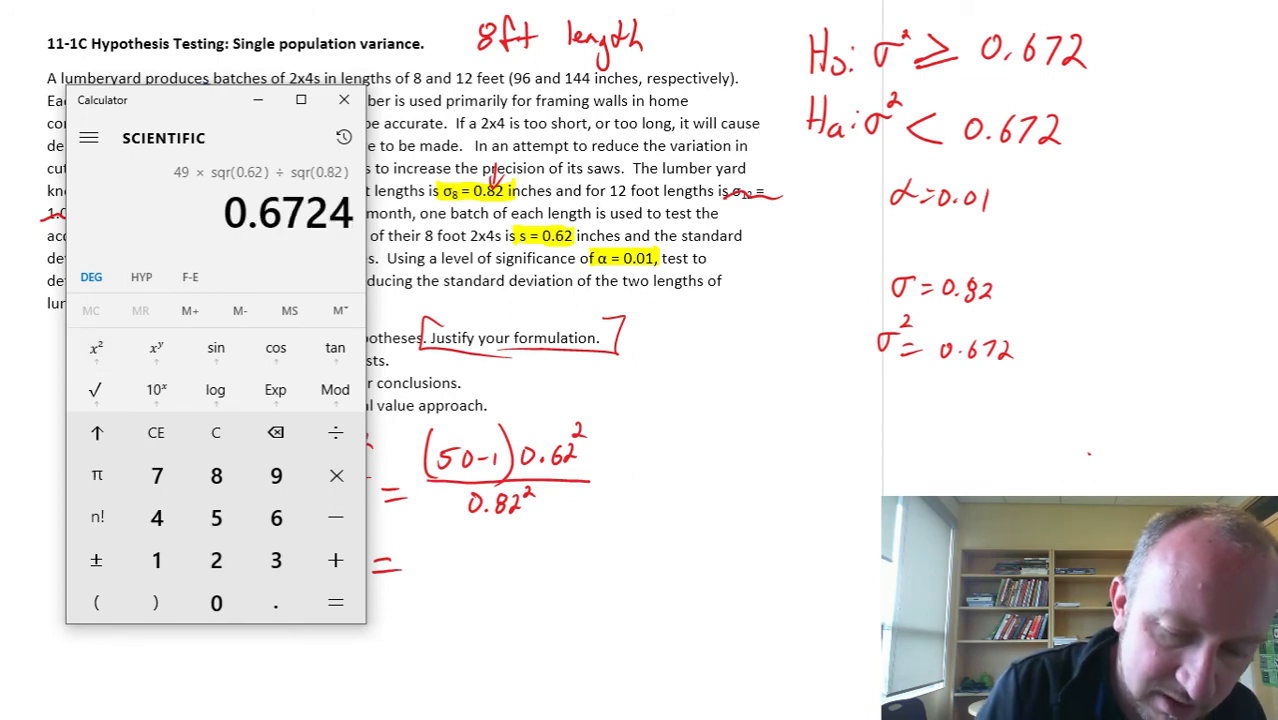
pyautogui.click(335, 601)
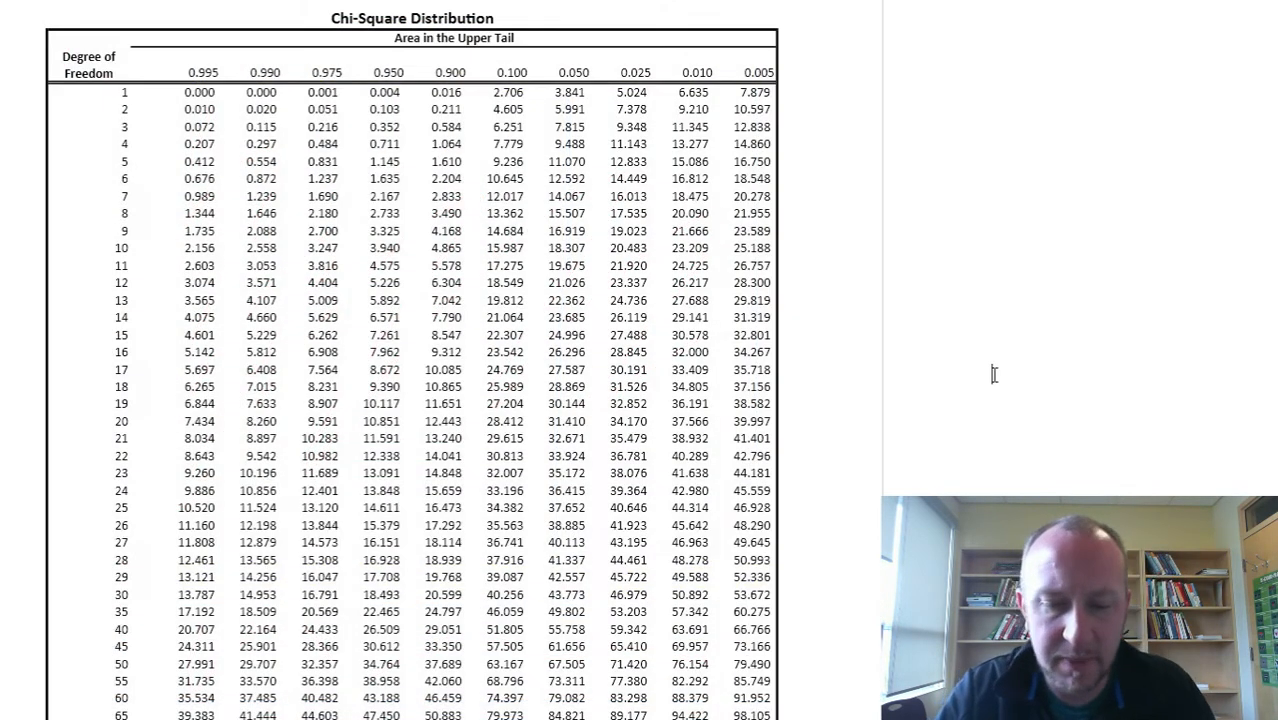
# Write χ² = 28.01 by the table, arrow row 50 to the headings, note 0.995.
pyautogui.moveTo(850, 160); pyautogui.dragTo(890, 175)
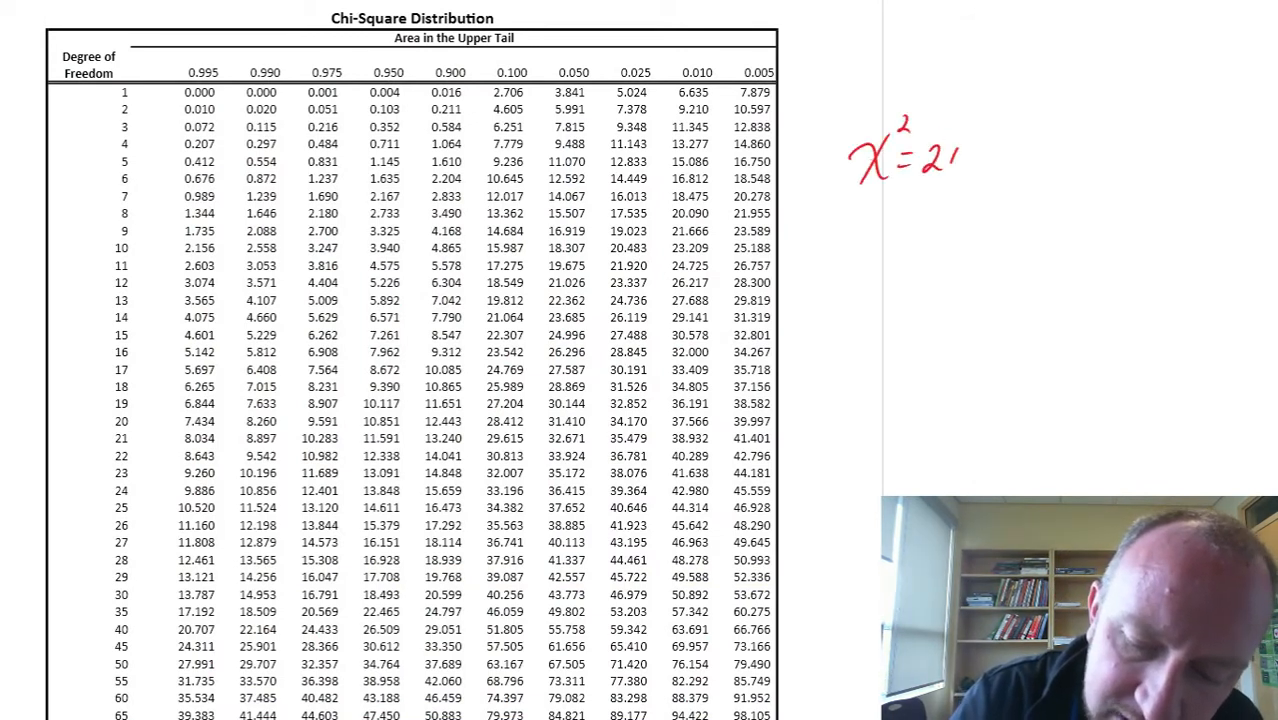
pyautogui.write('8.01')
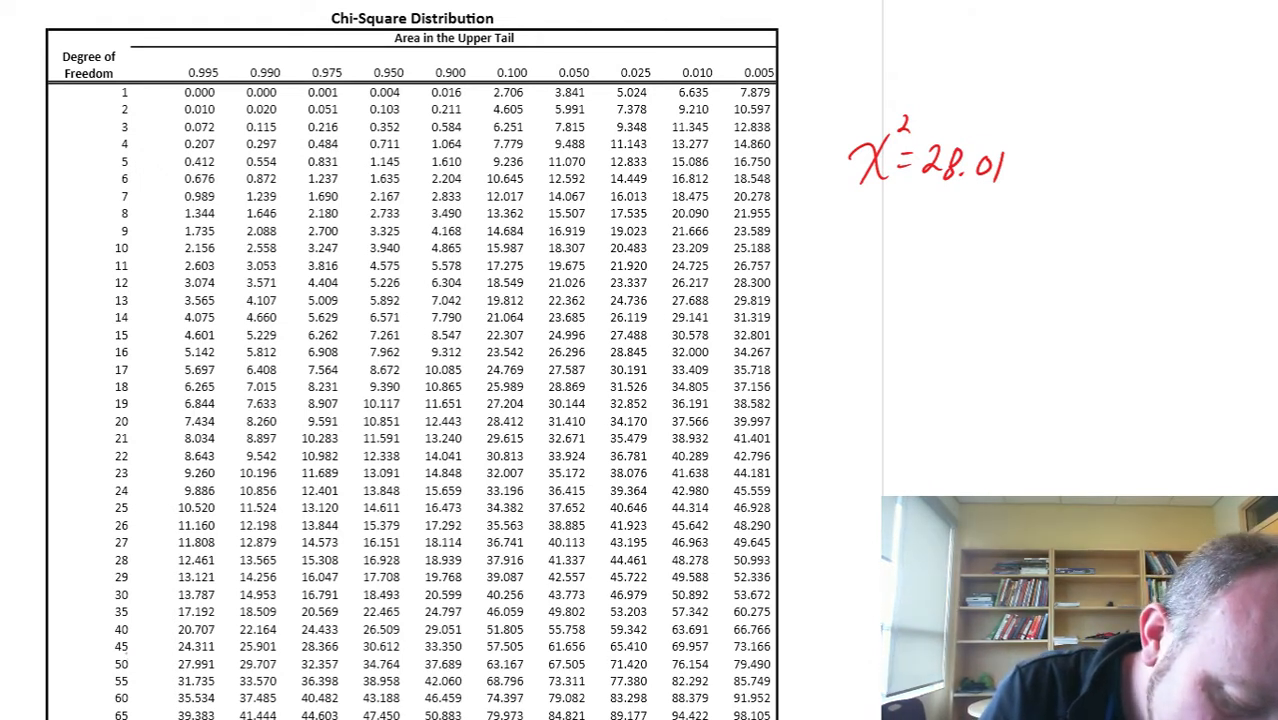
pyautogui.moveTo(120, 655); pyautogui.dragTo(120, 675)
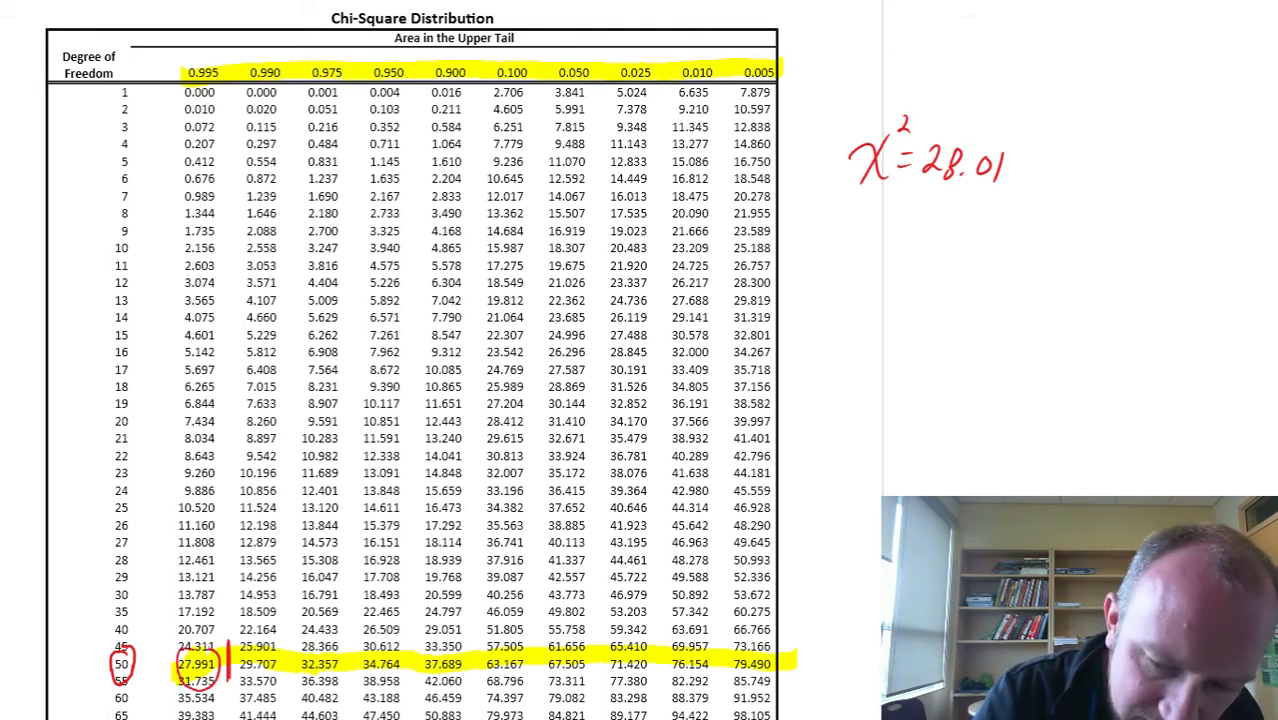
pyautogui.click(265, 664)
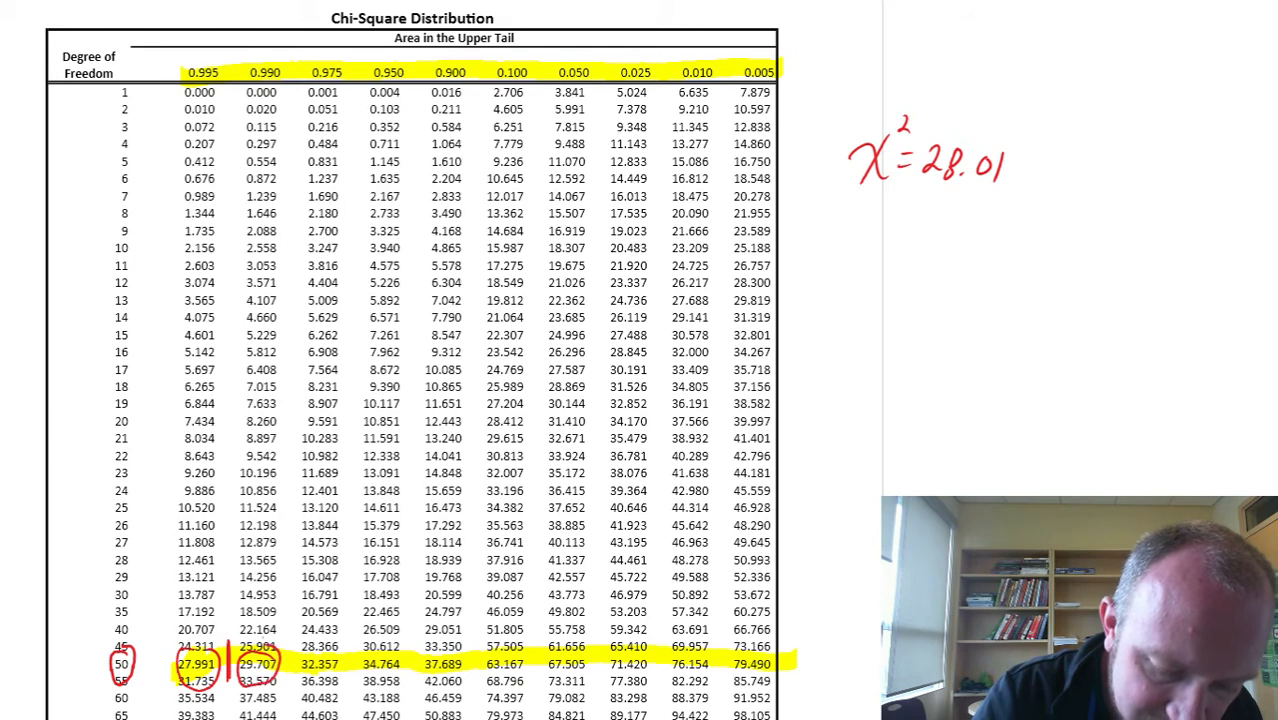
pyautogui.moveTo(262, 90); pyautogui.dragTo(262, 650)
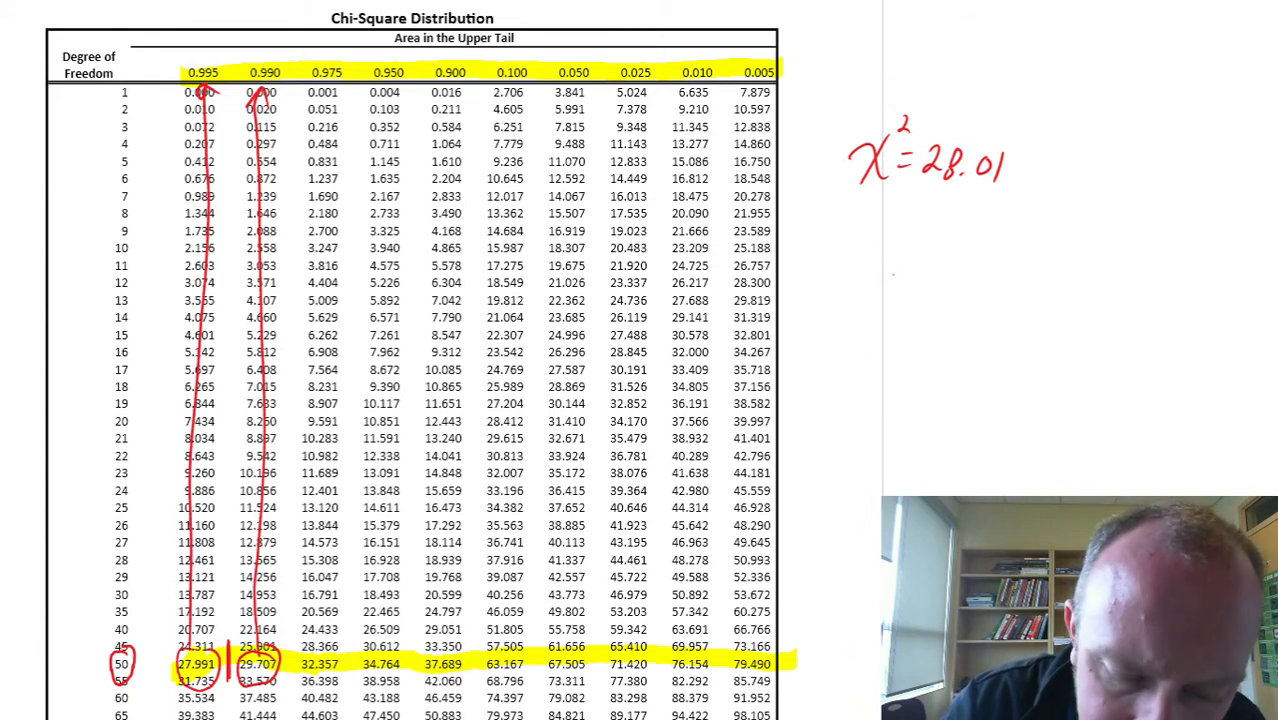
pyautogui.write('0.995')
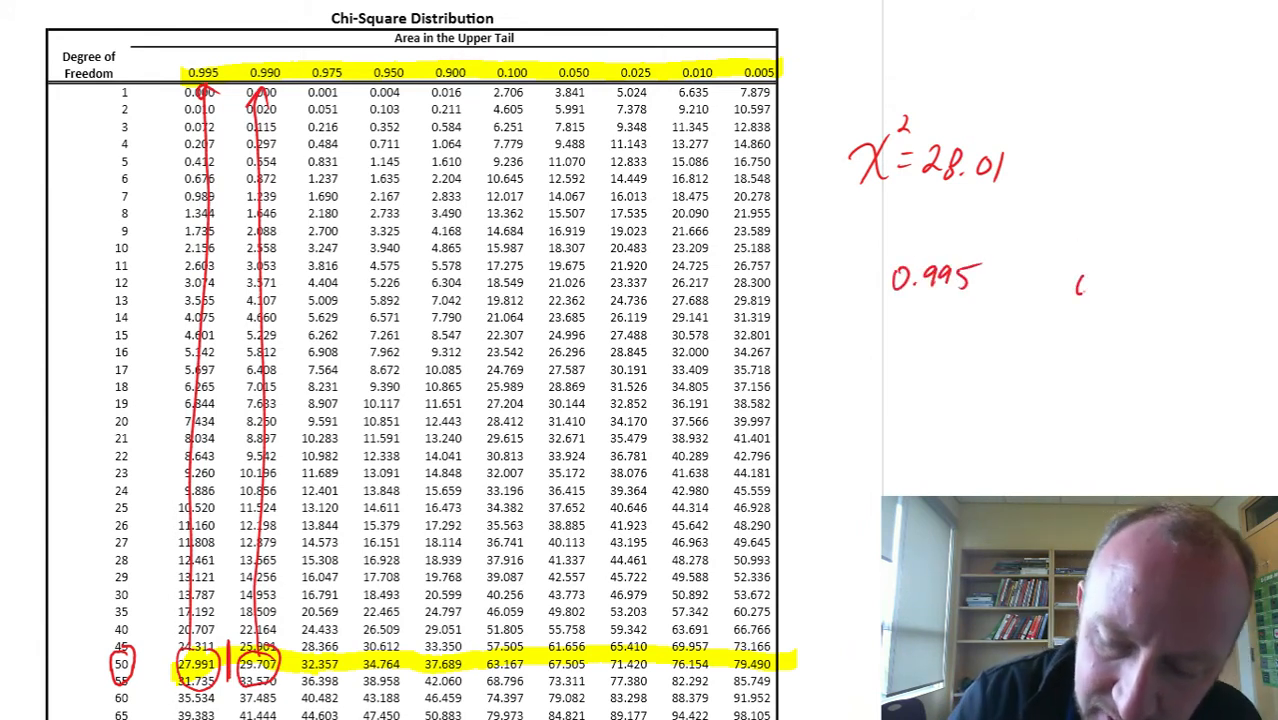
# Write 0.99 and shade the 0.99 area under the sketched chi-square curve.
pyautogui.write('0.99')
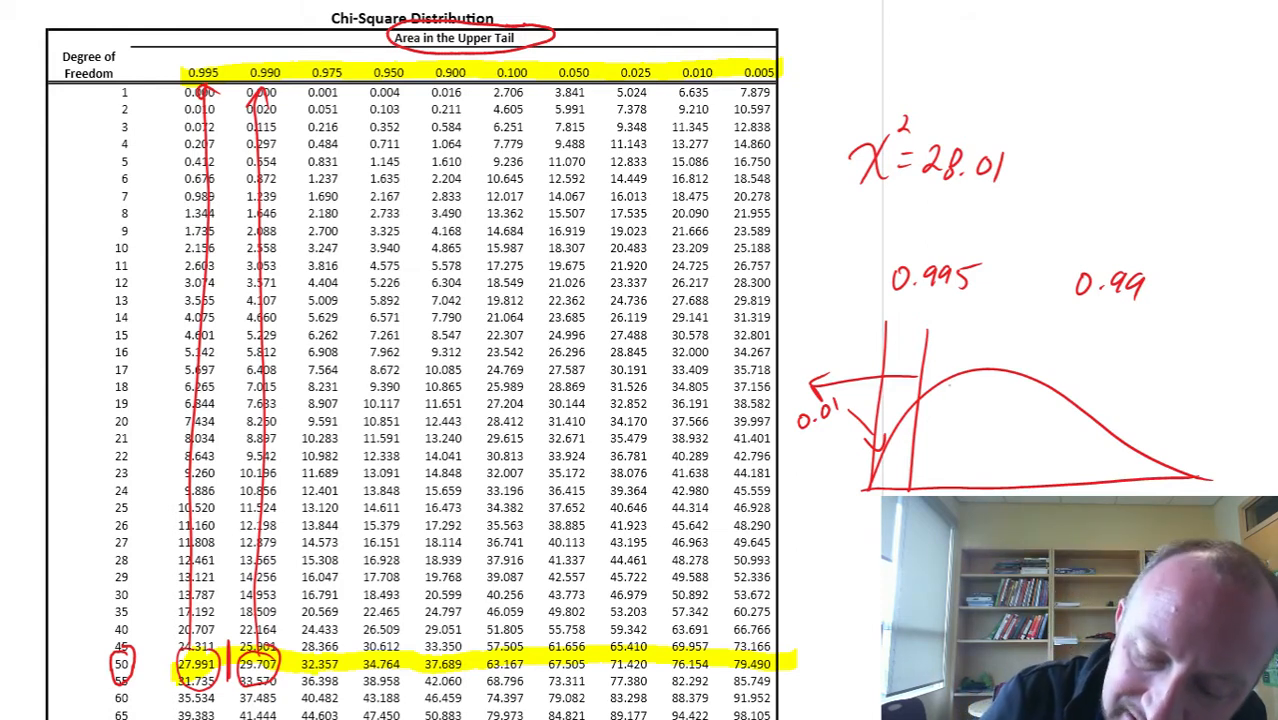
pyautogui.moveTo(920, 410); pyautogui.dragTo(1100, 460)
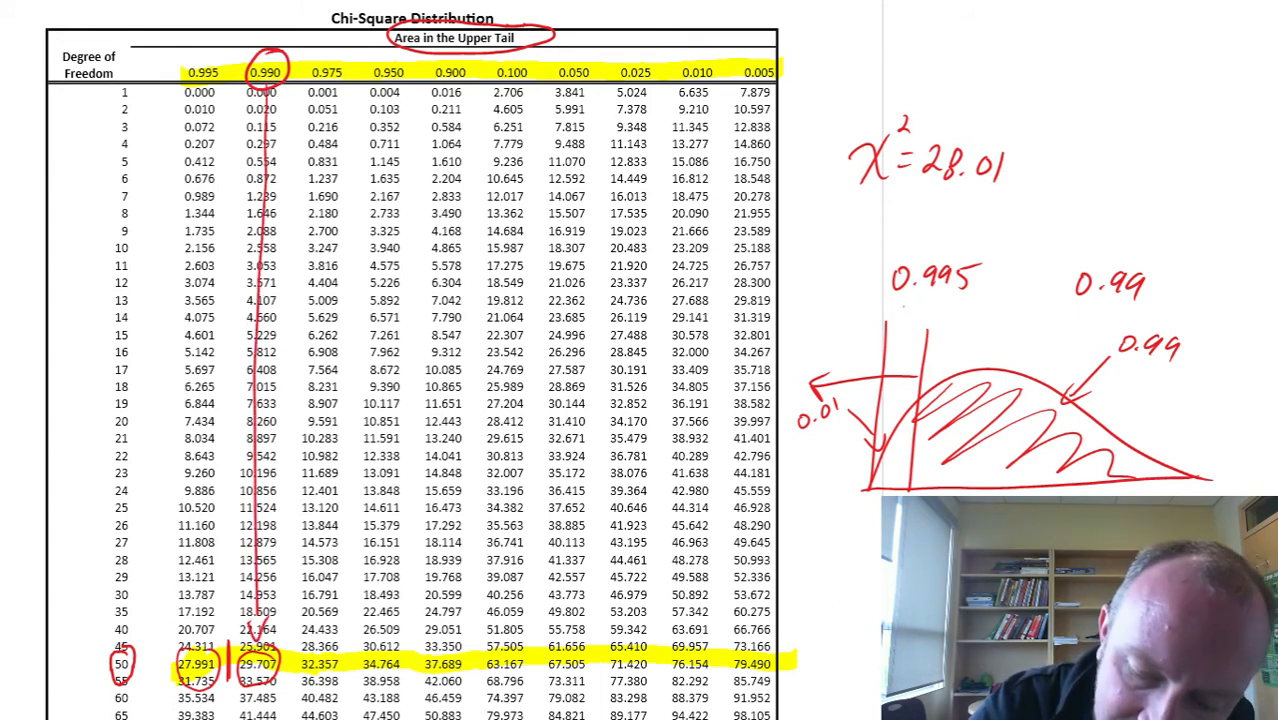
# Mark 29.707 as the critical value and circle the 0.995 and 0.990 headings.
pyautogui.write('29.707')
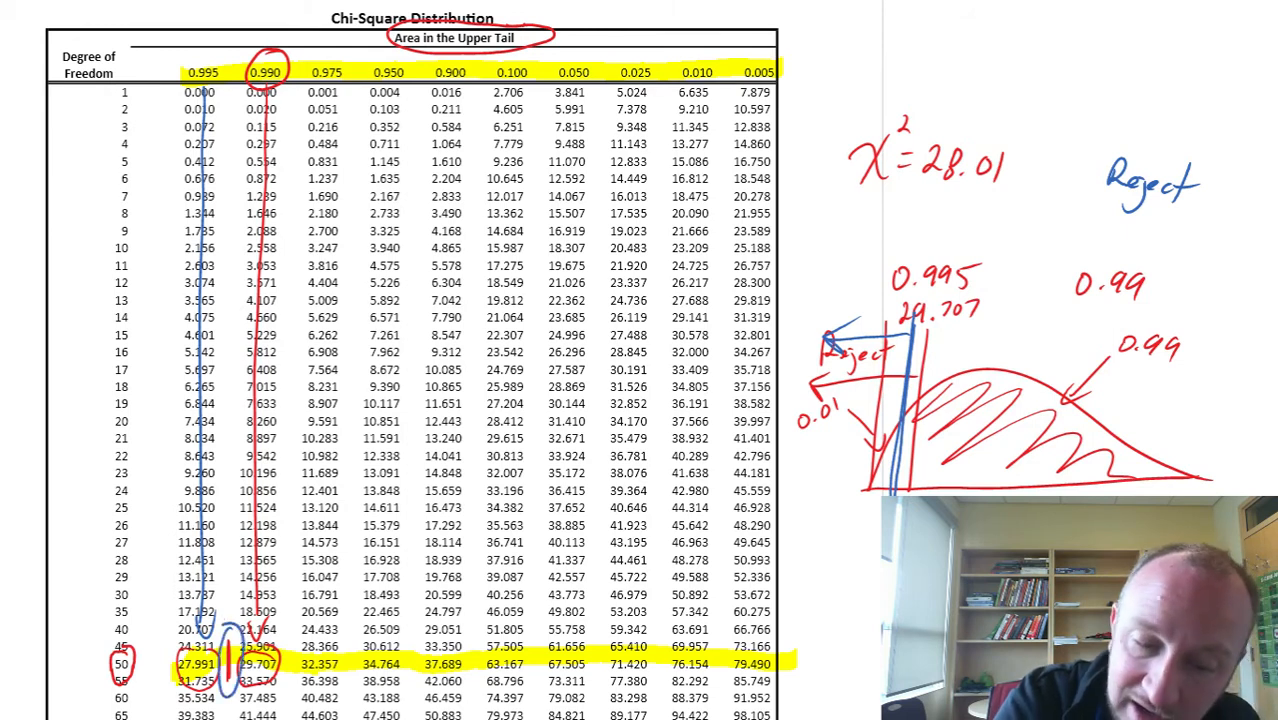
pyautogui.moveTo(185, 72); pyautogui.dragTo(225, 72)
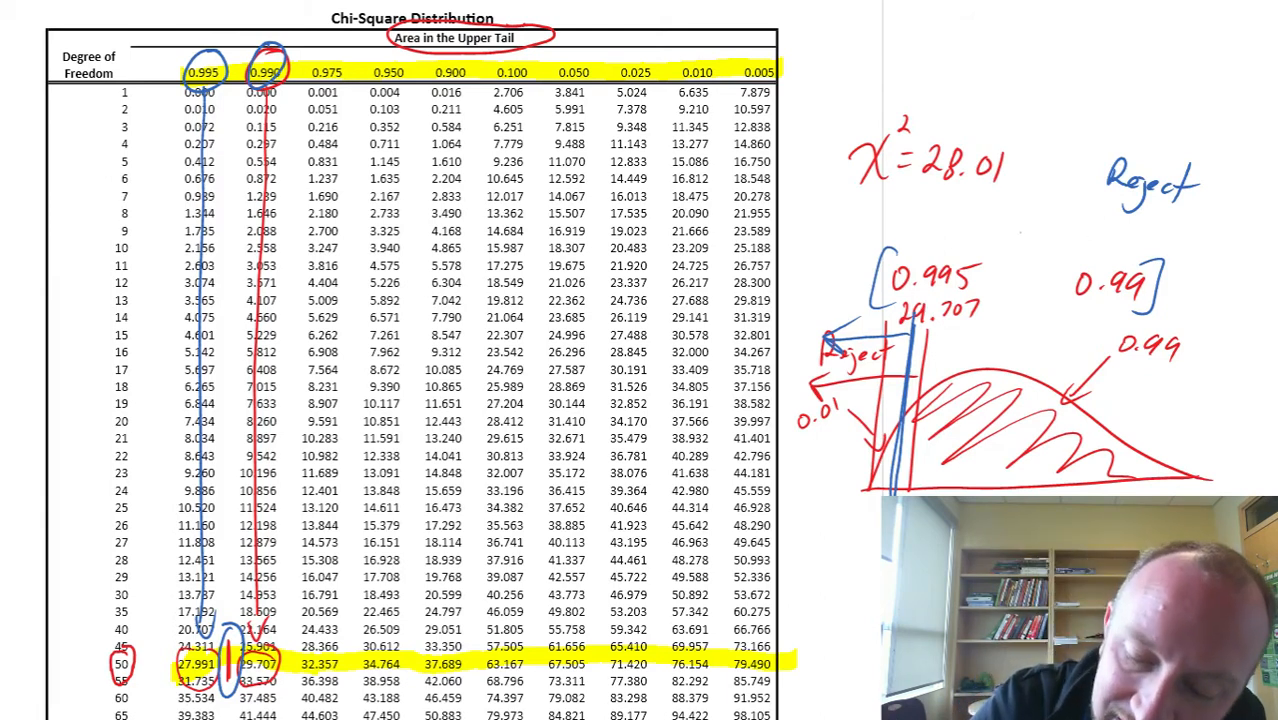
# Write 0.005 < p-value < 0.01, box 29.707, and recircle the 0.990 heading.
pyautogui.write('P-va')
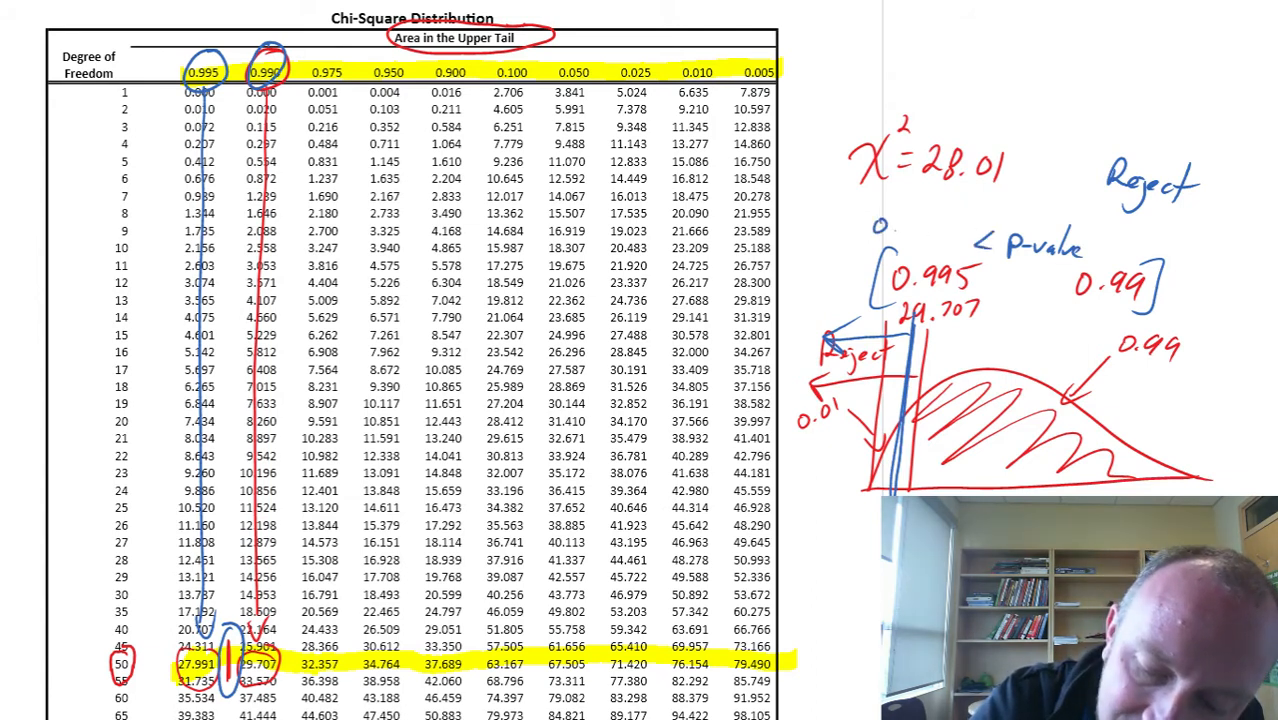
pyautogui.write('0.005')
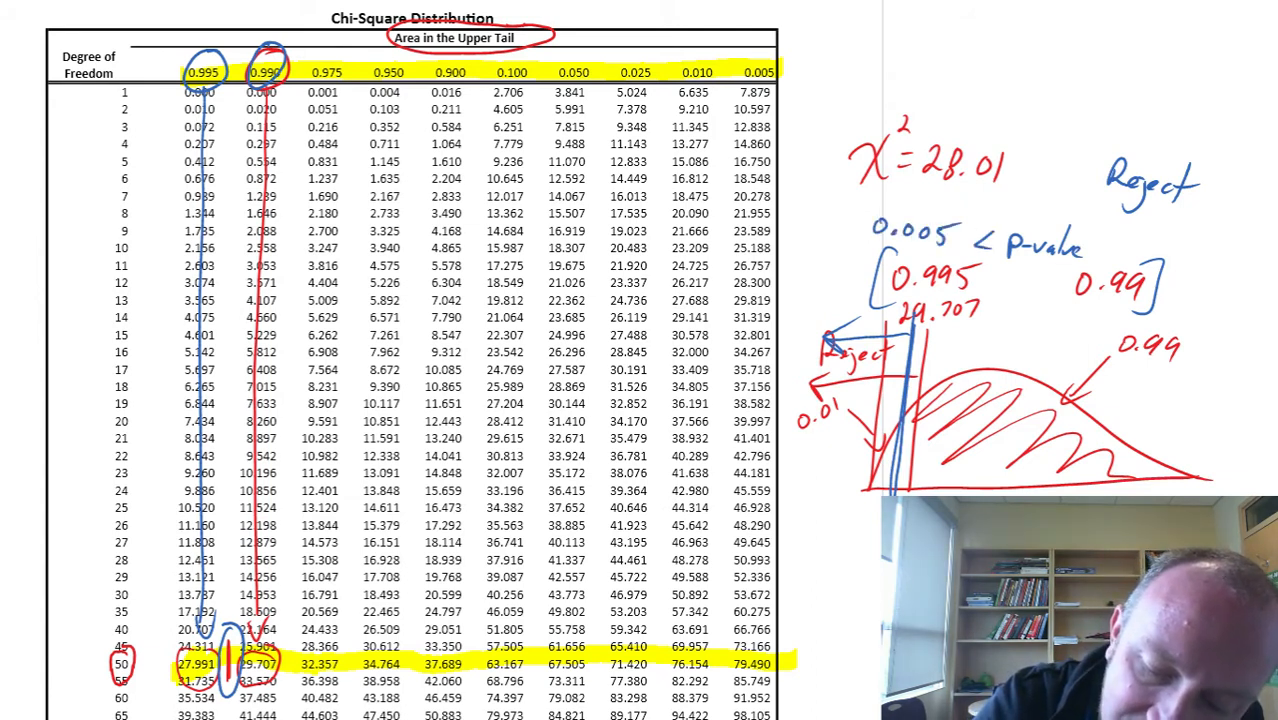
pyautogui.write('< 0.01')
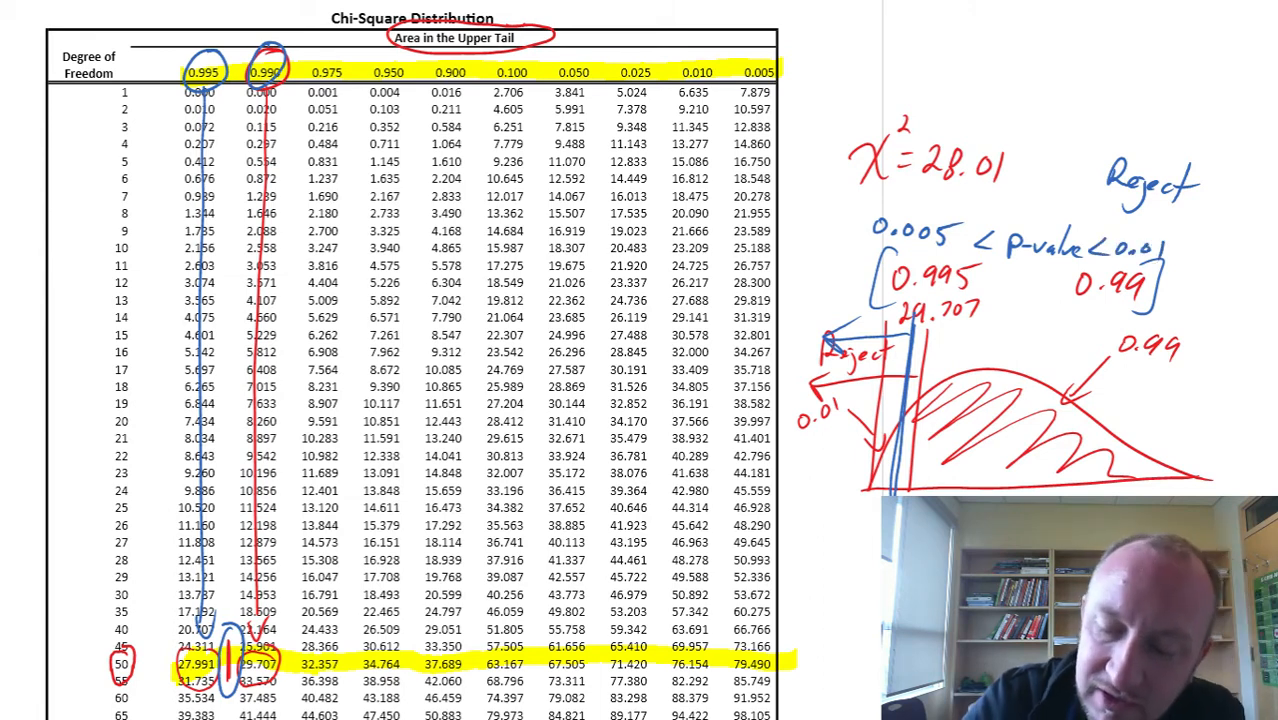
pyautogui.moveTo(850, 280); pyautogui.dragTo(865, 270)
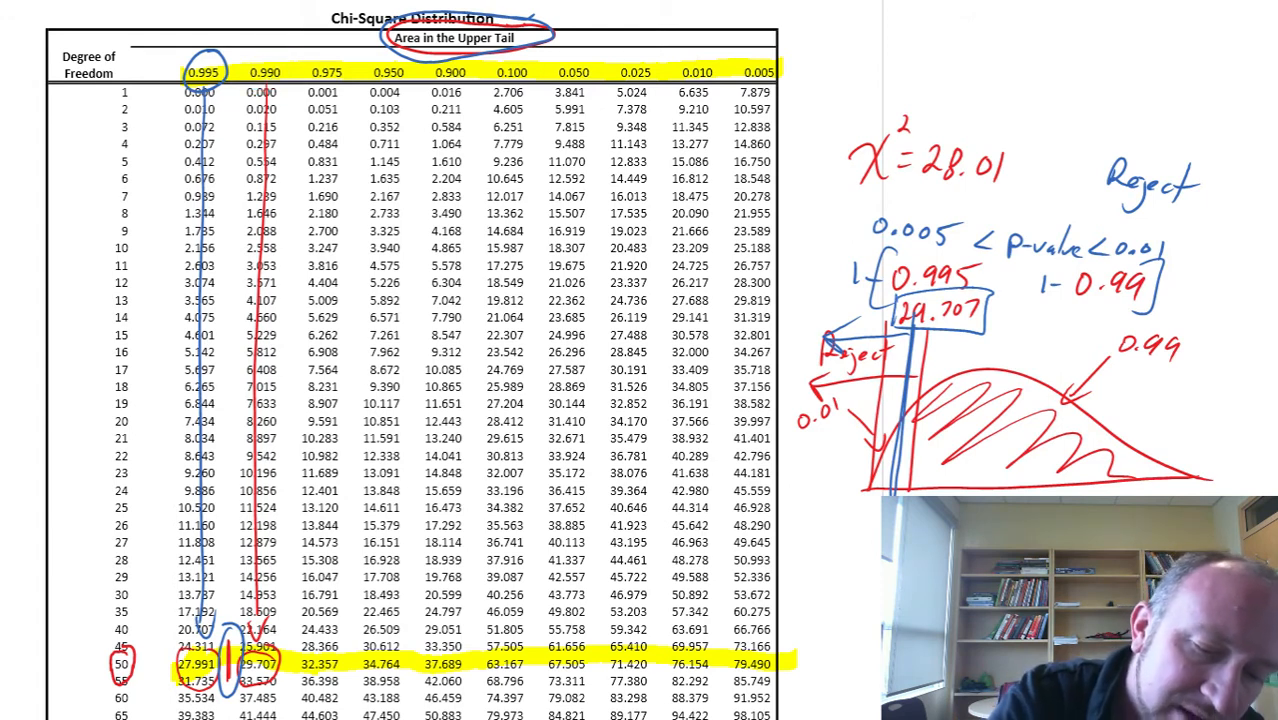
pyautogui.moveTo(262, 45); pyautogui.dragTo(270, 75)
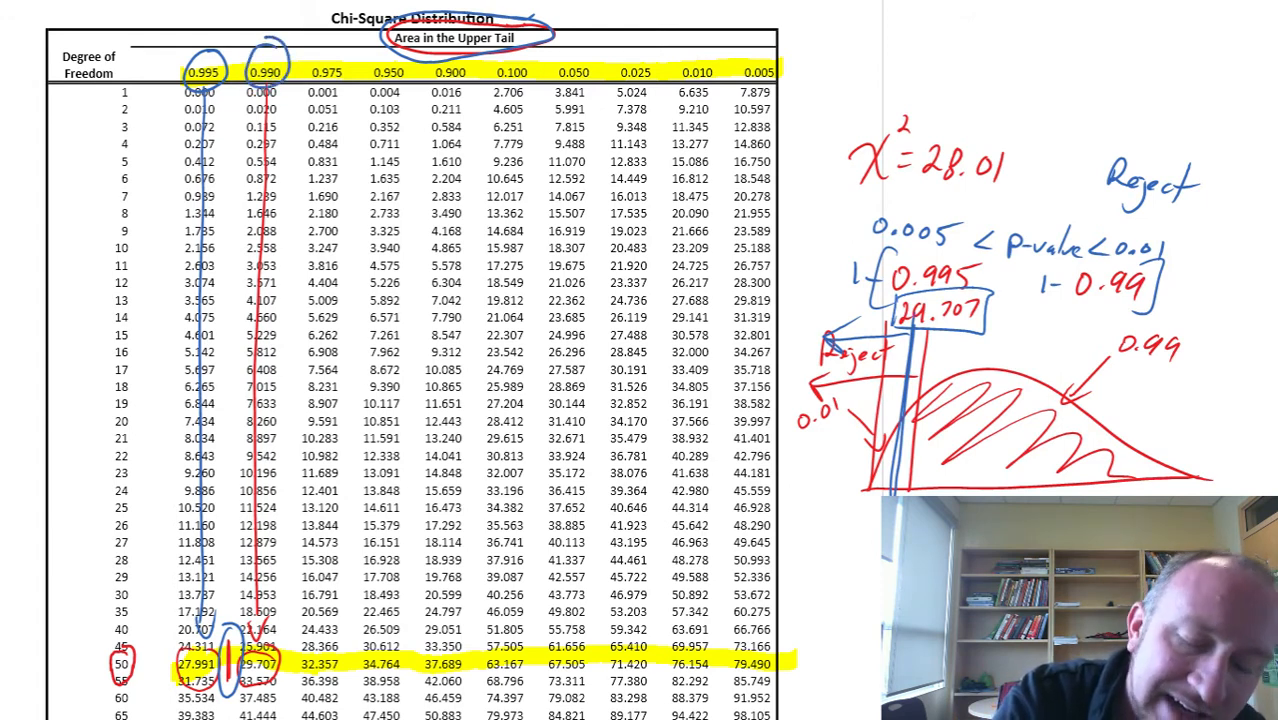